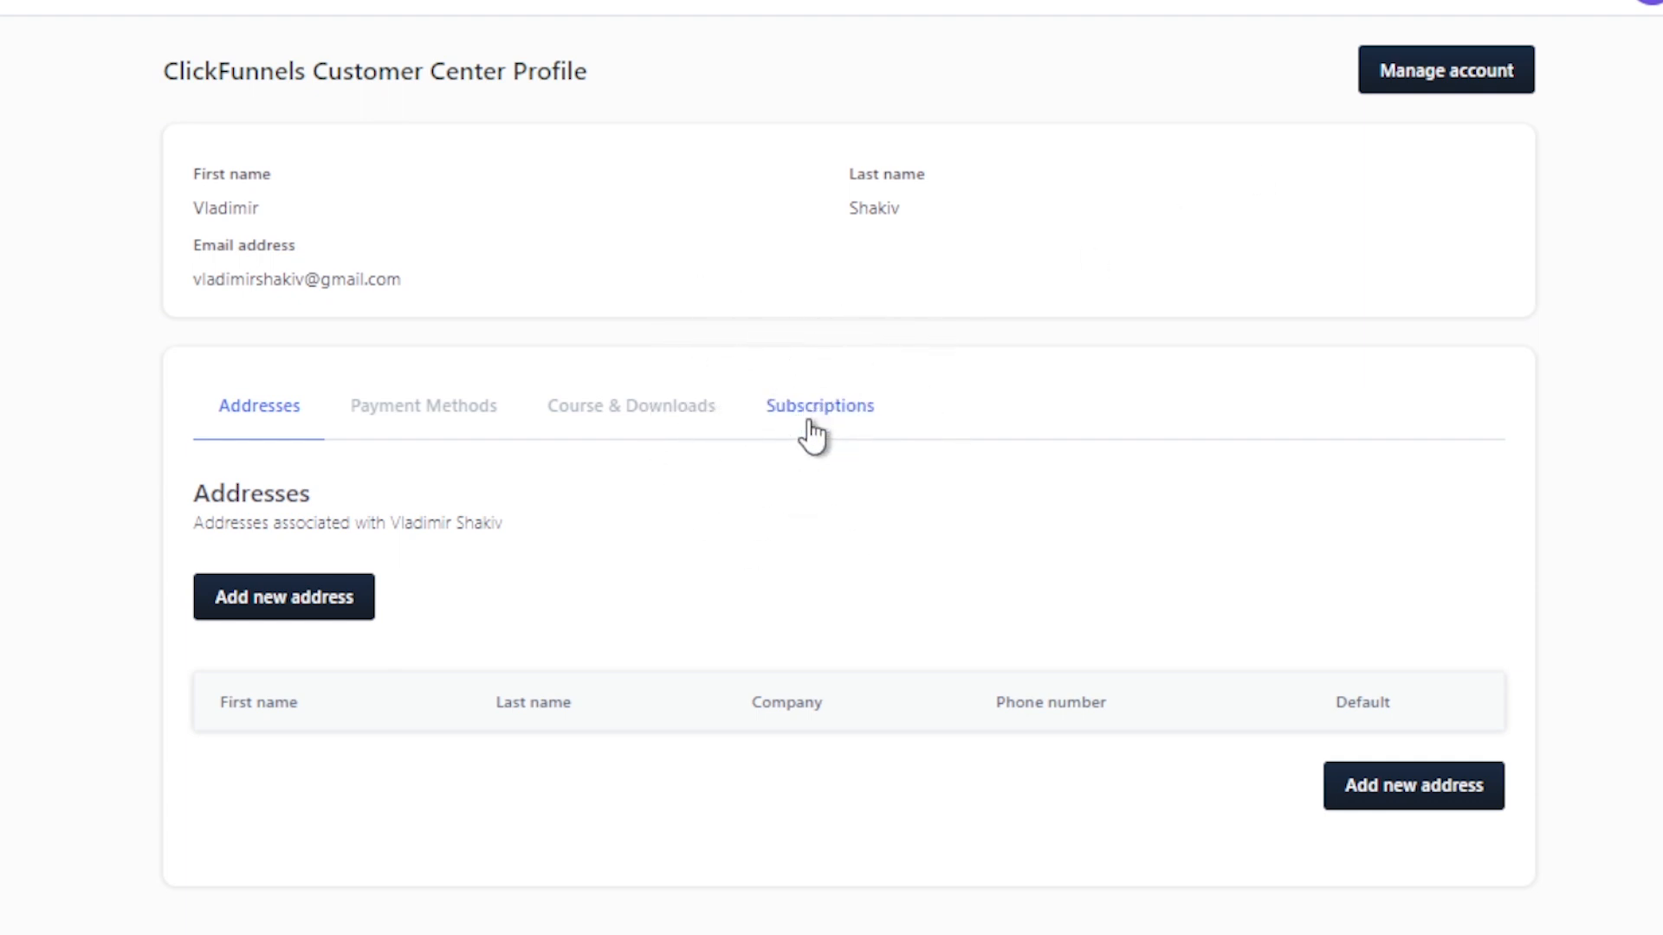
Show the customer profile's subscription orders, listing the two ClickFunnels 2.0 Pro subscriptions
left_click(819, 406)
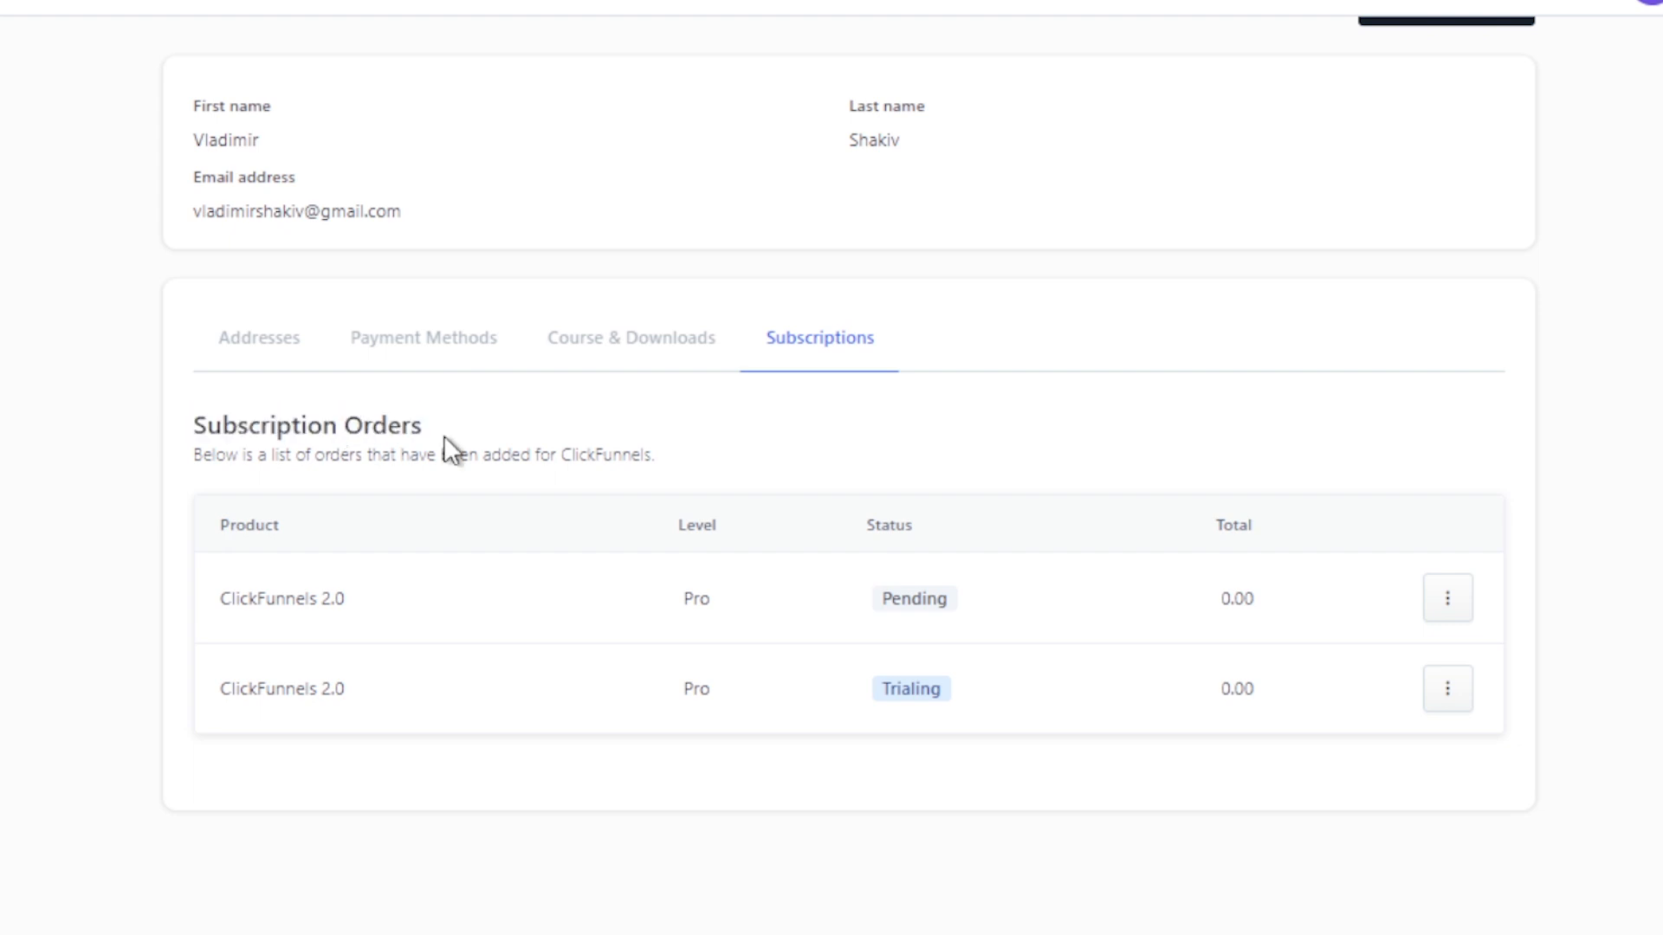
mouse_move(354, 634)
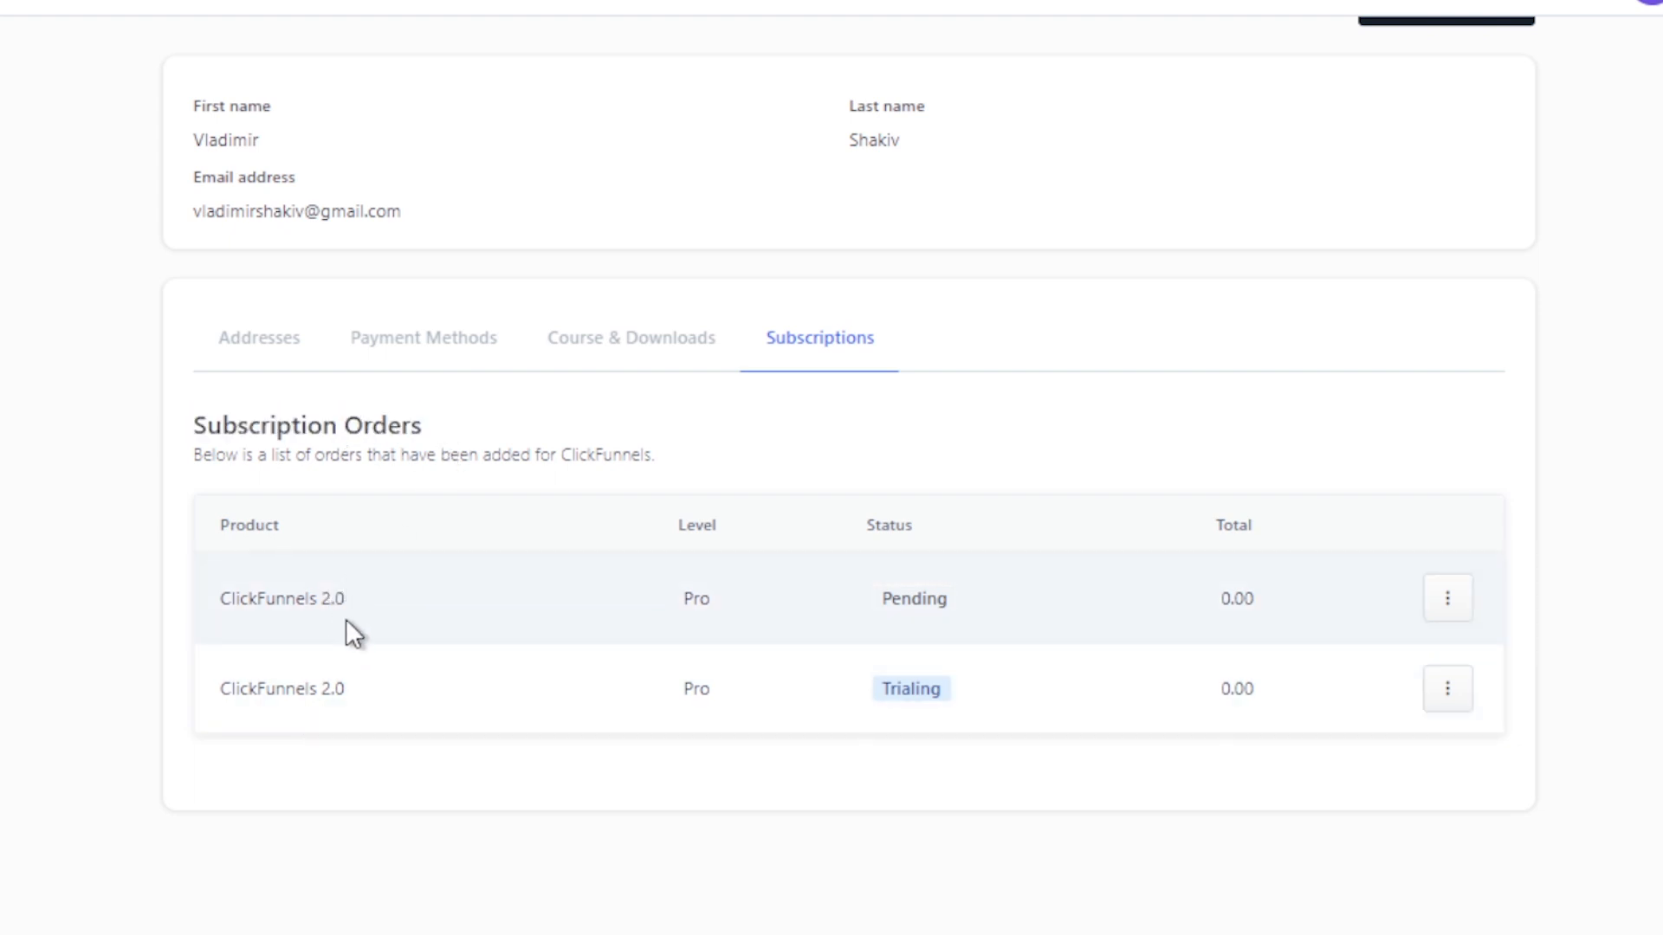
mouse_move(915, 729)
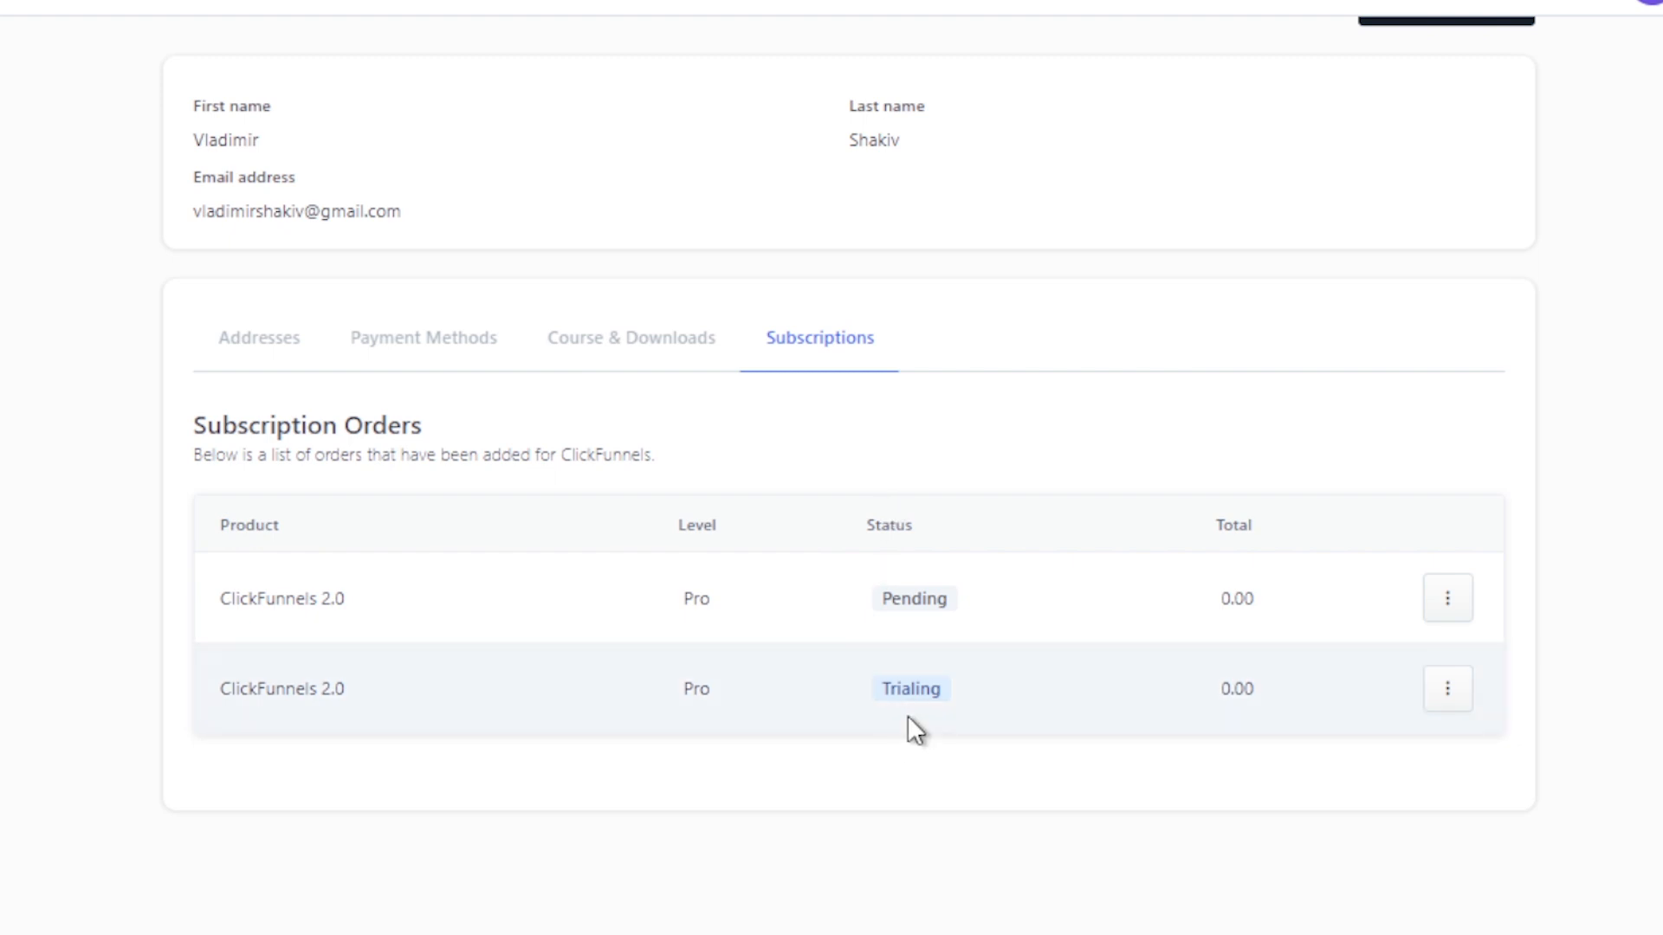
mouse_move(916, 636)
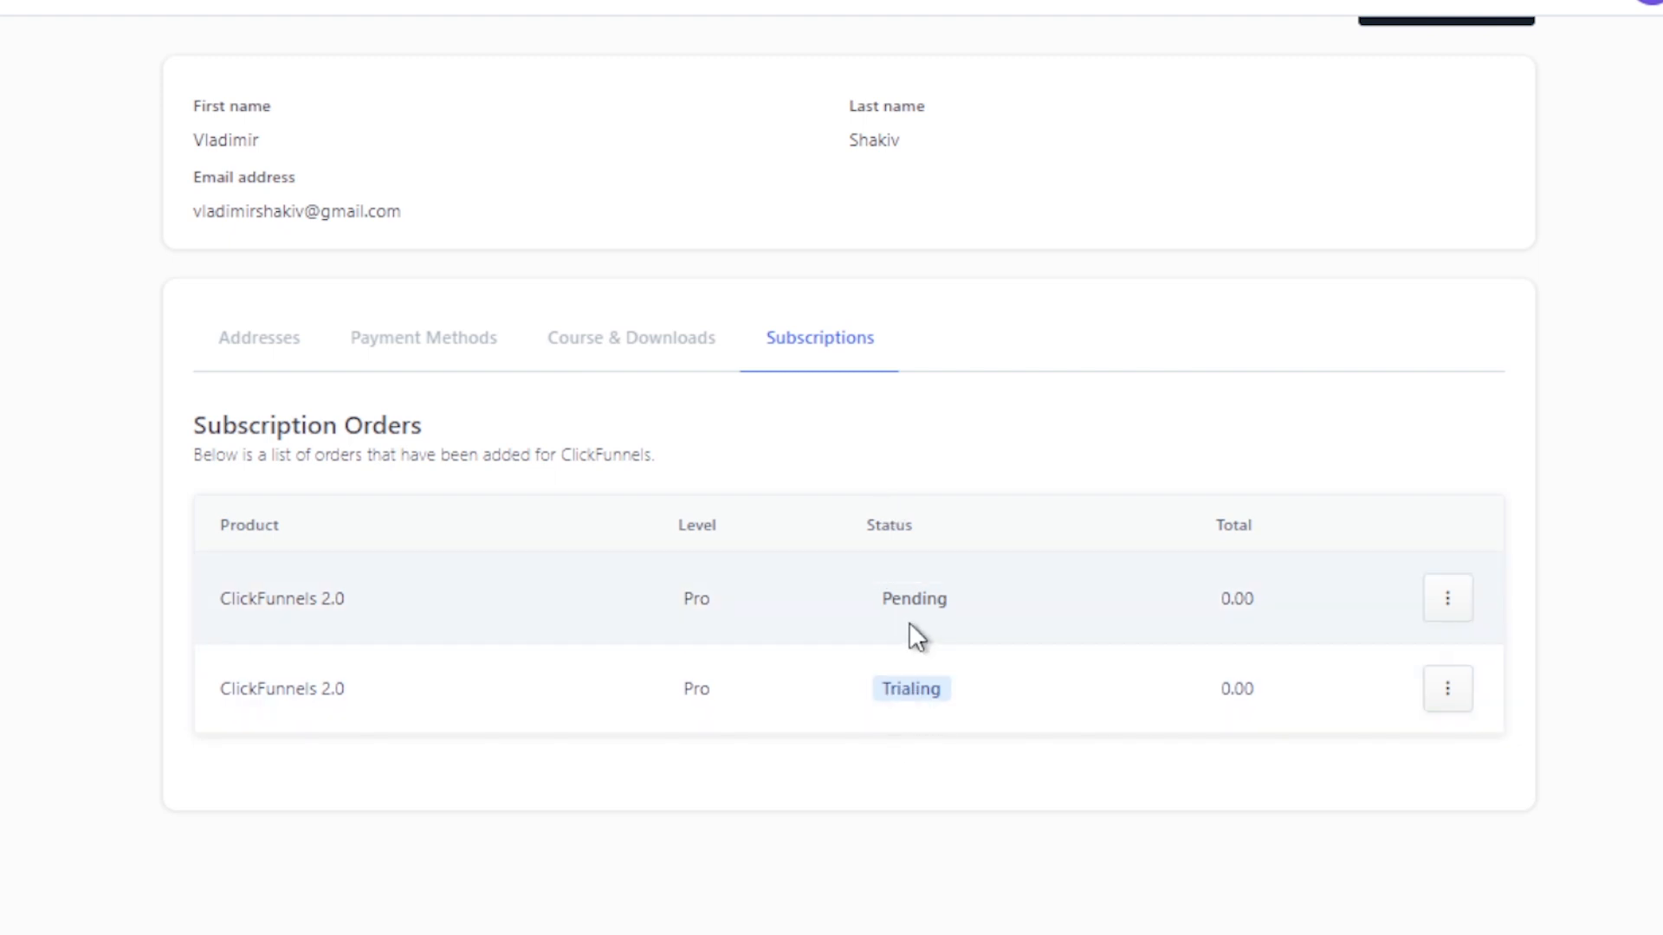
mouse_move(919, 615)
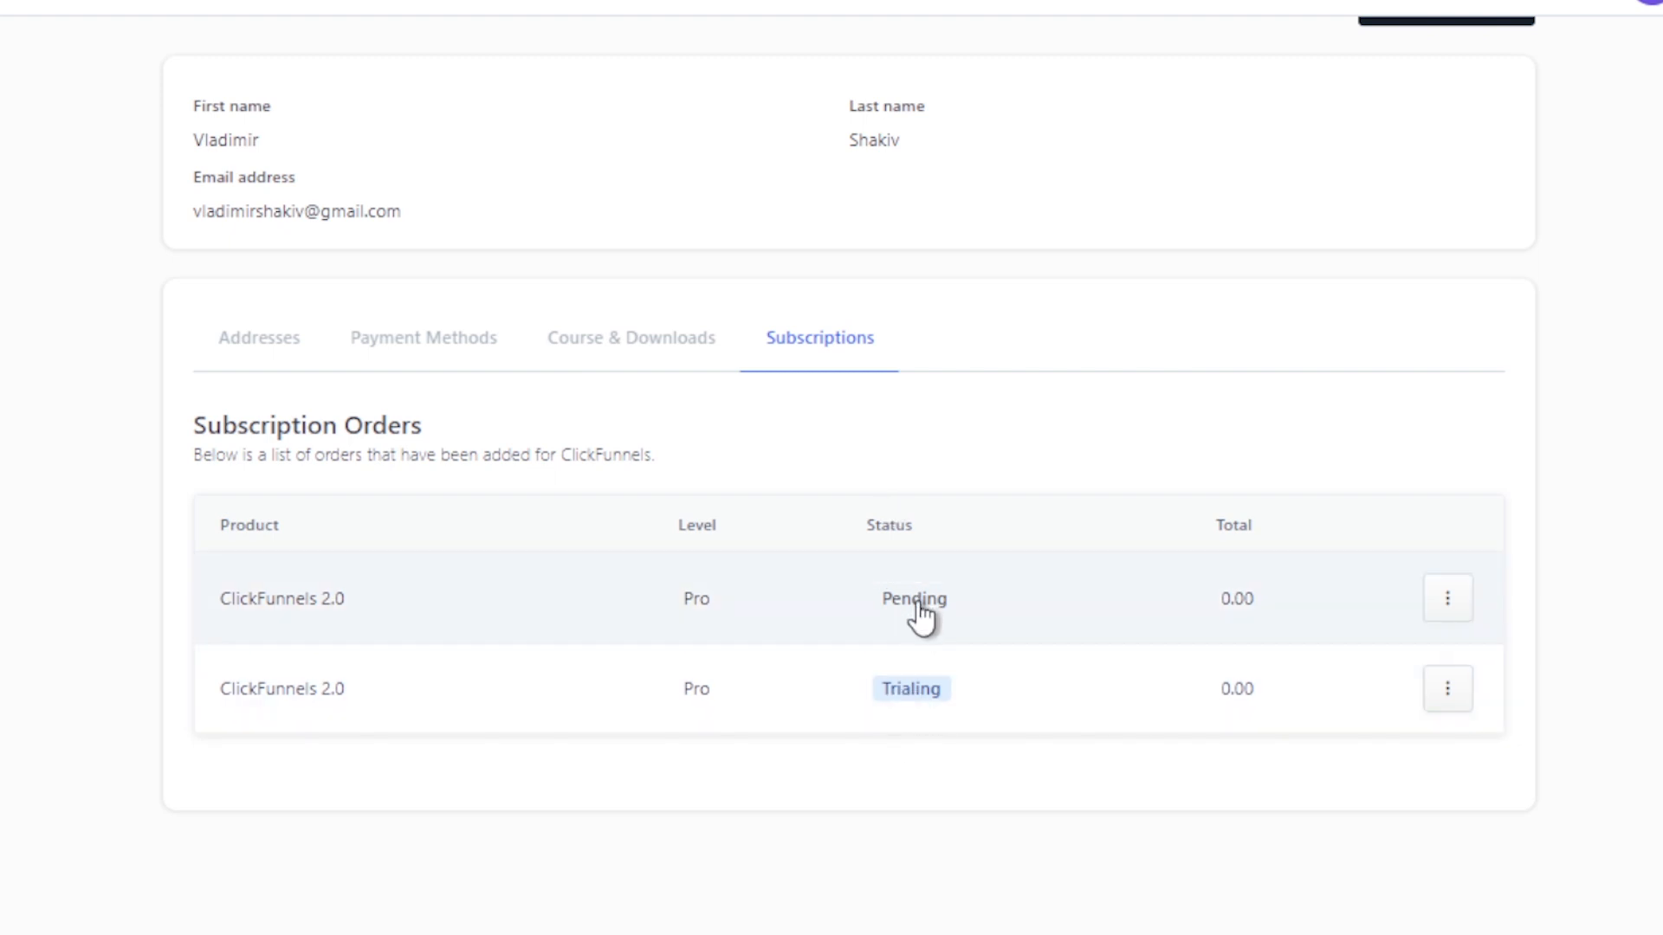
mouse_move(925, 679)
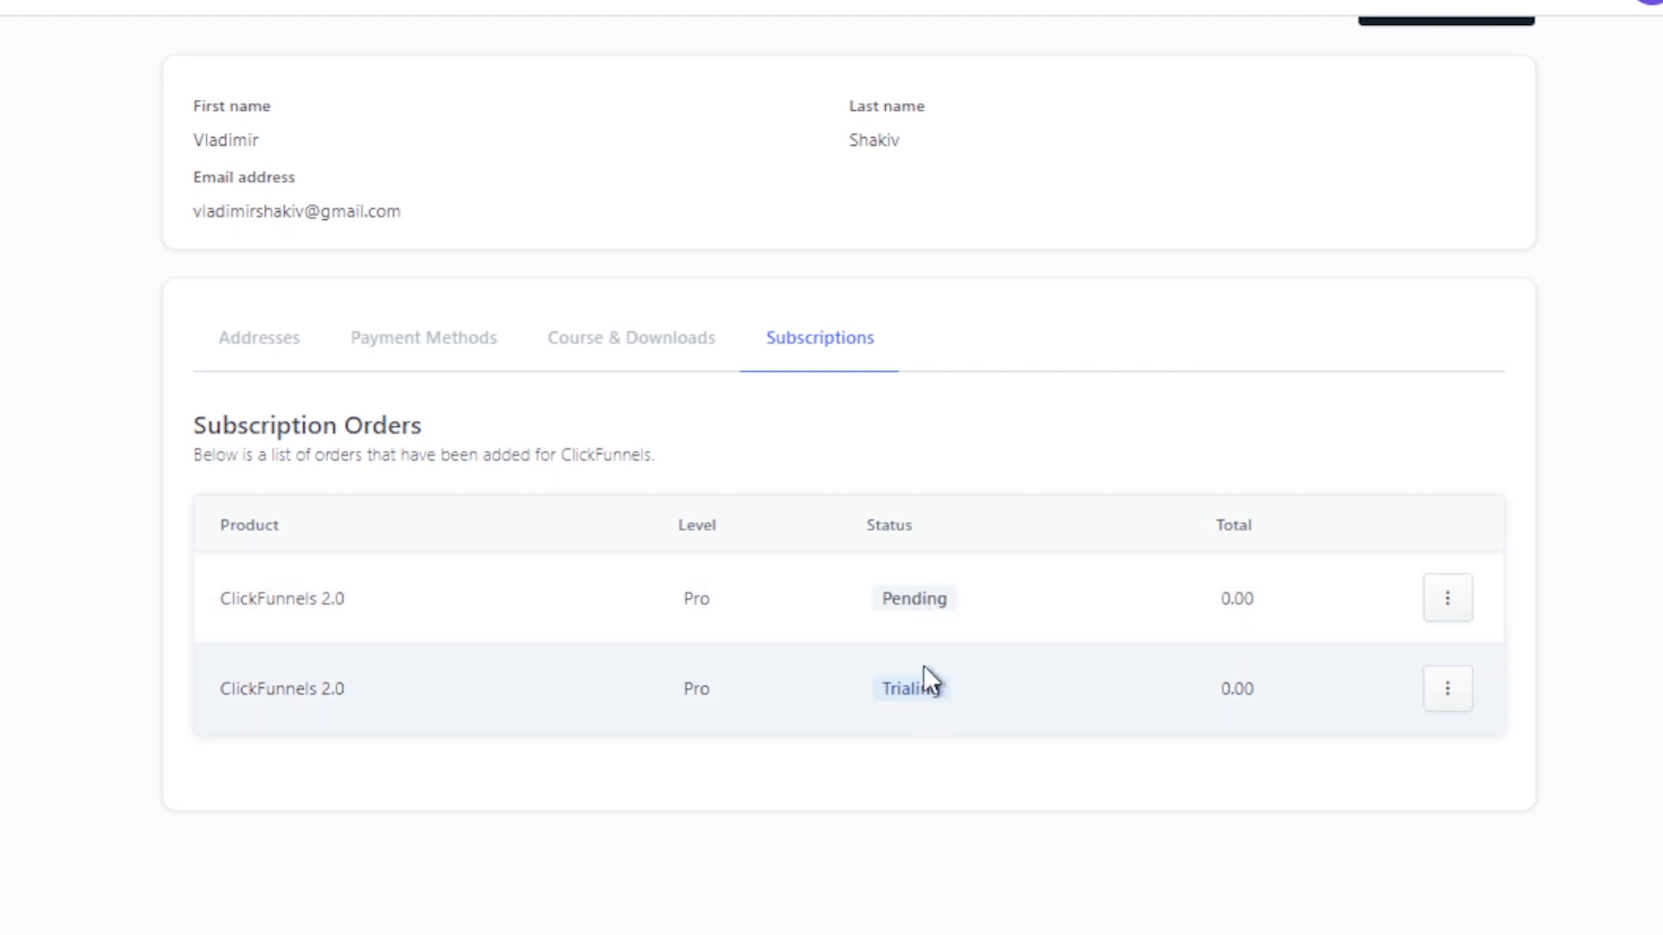
mouse_move(976, 499)
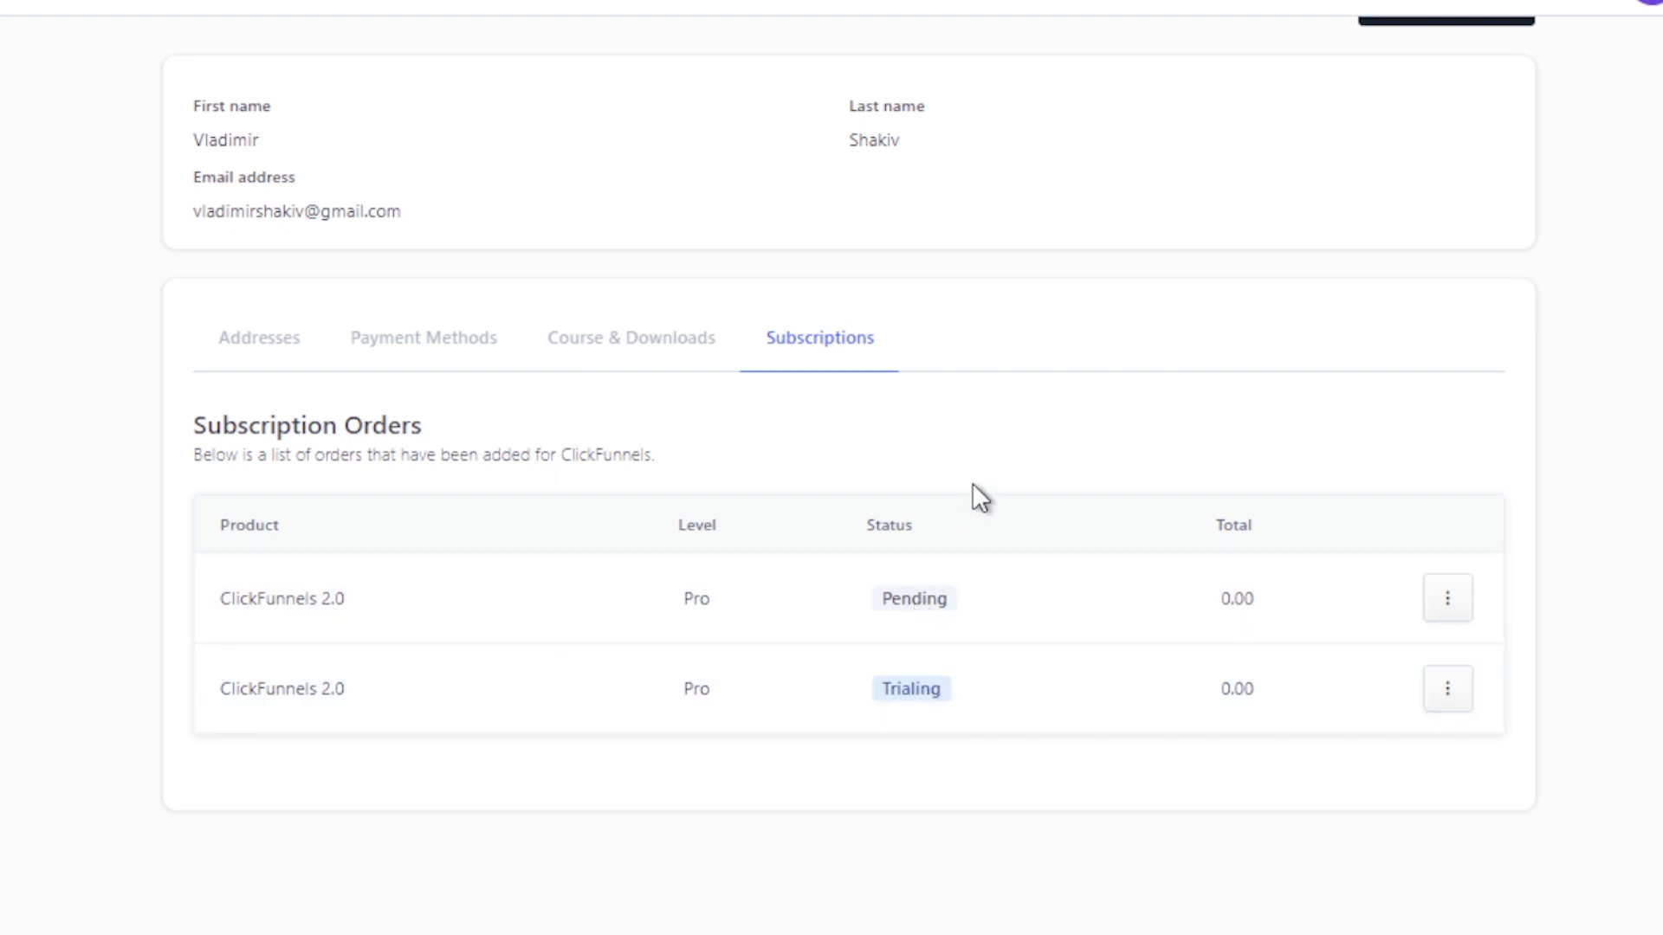
mouse_move(942, 631)
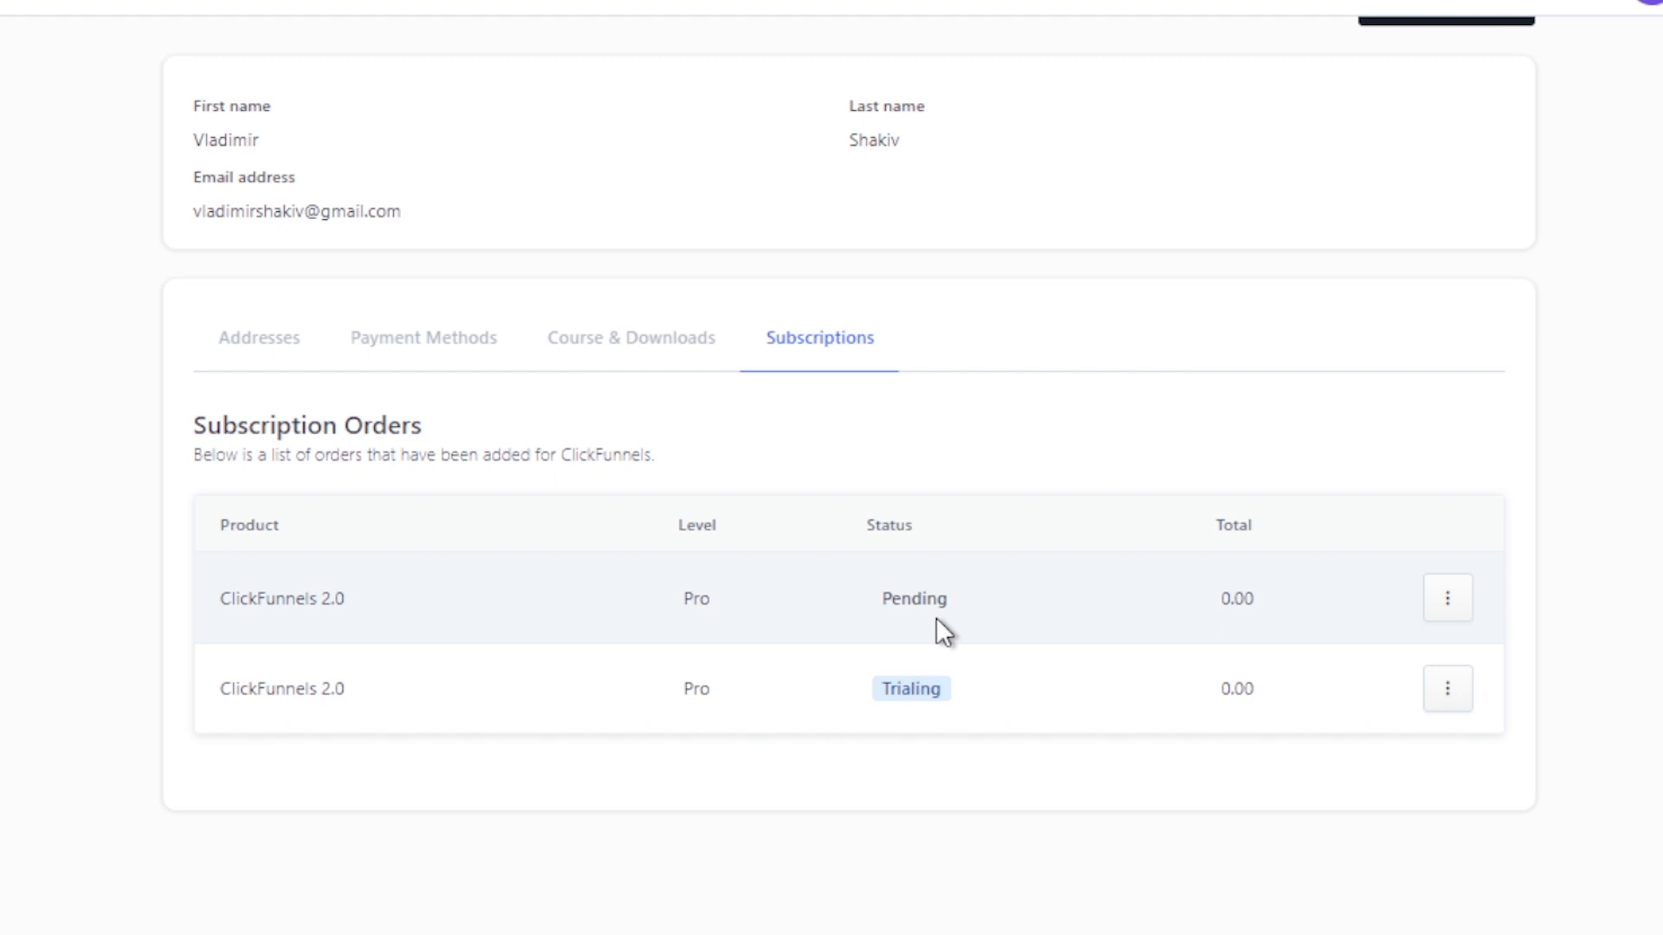
mouse_move(910, 700)
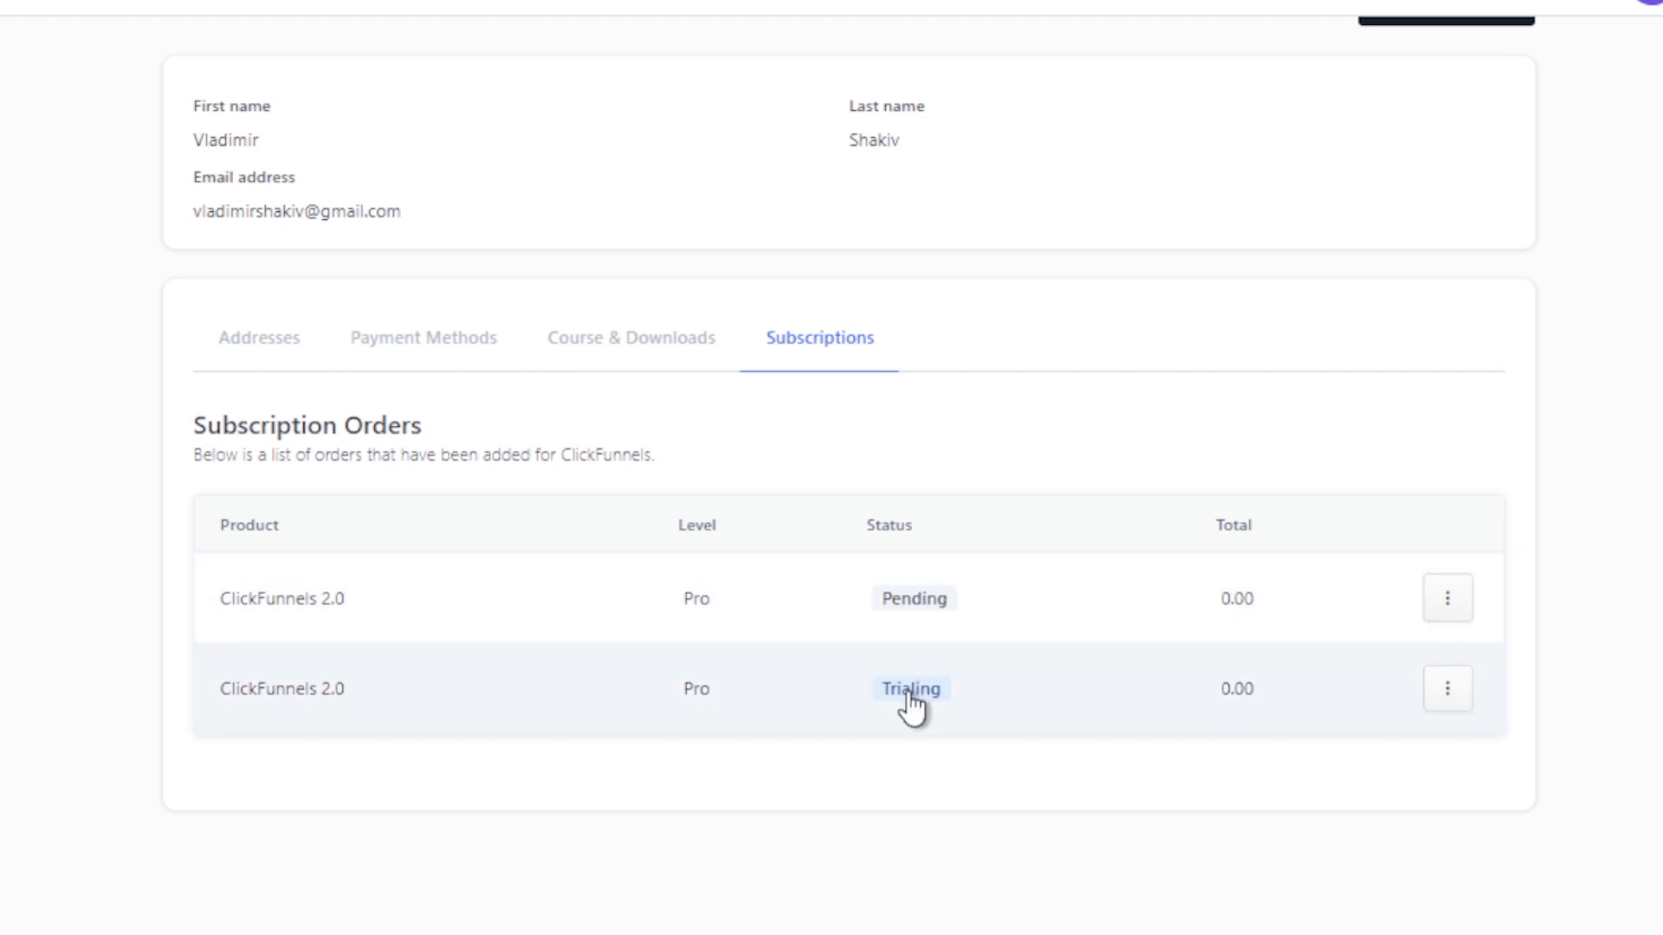
mouse_move(1351, 697)
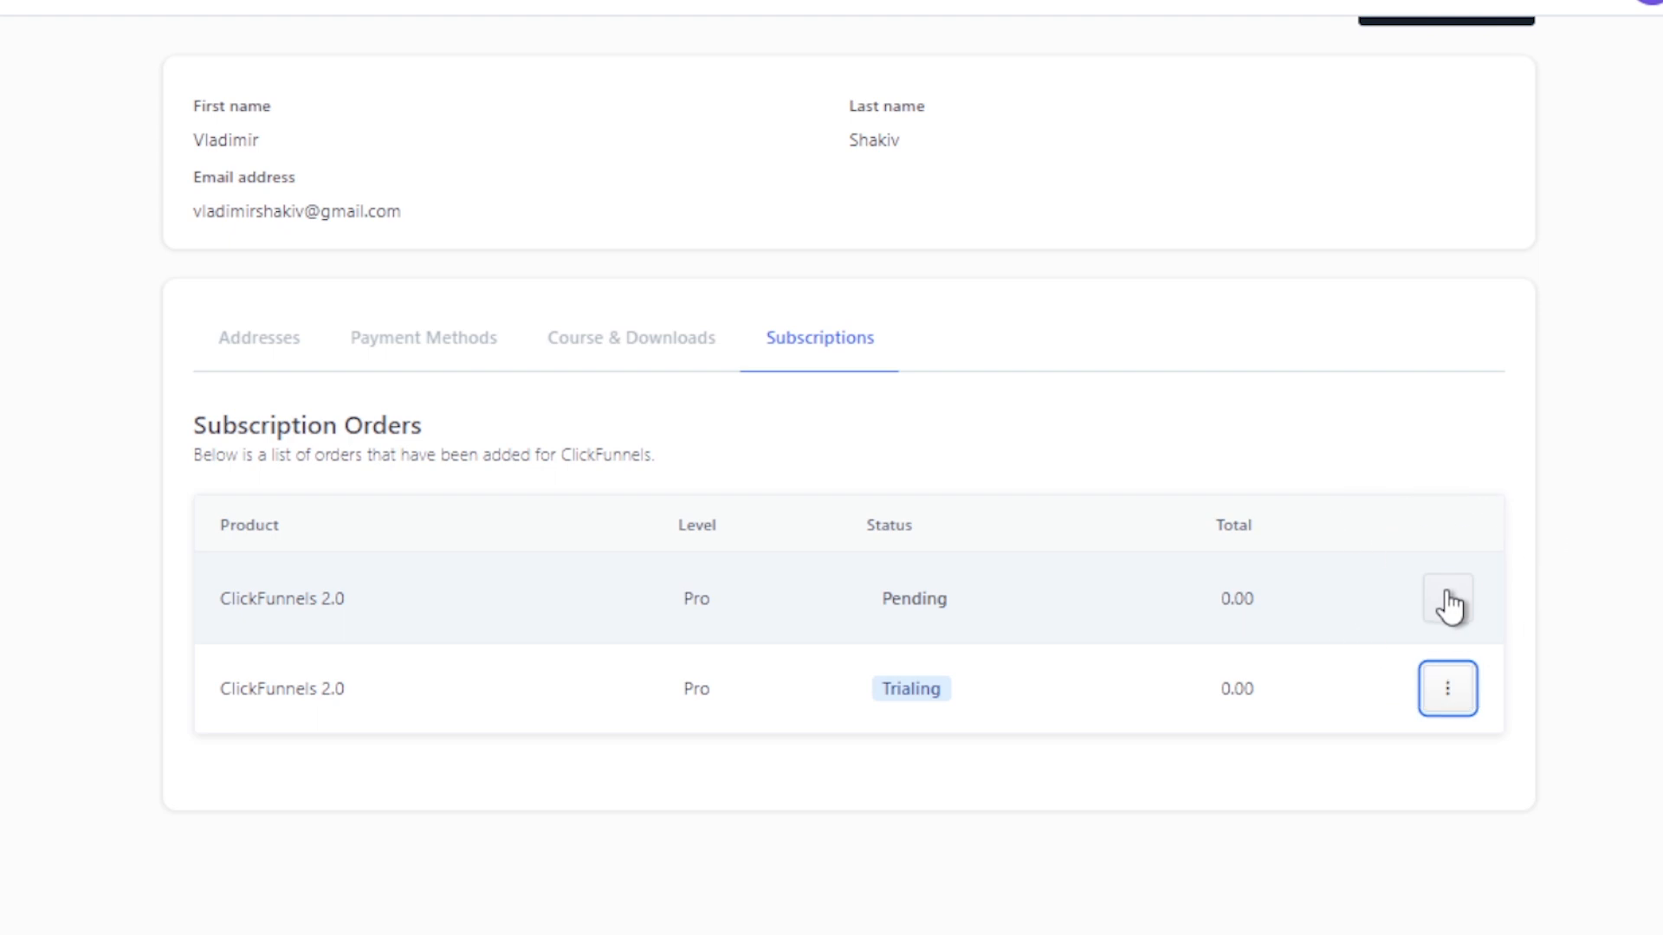
mouse_move(1053, 594)
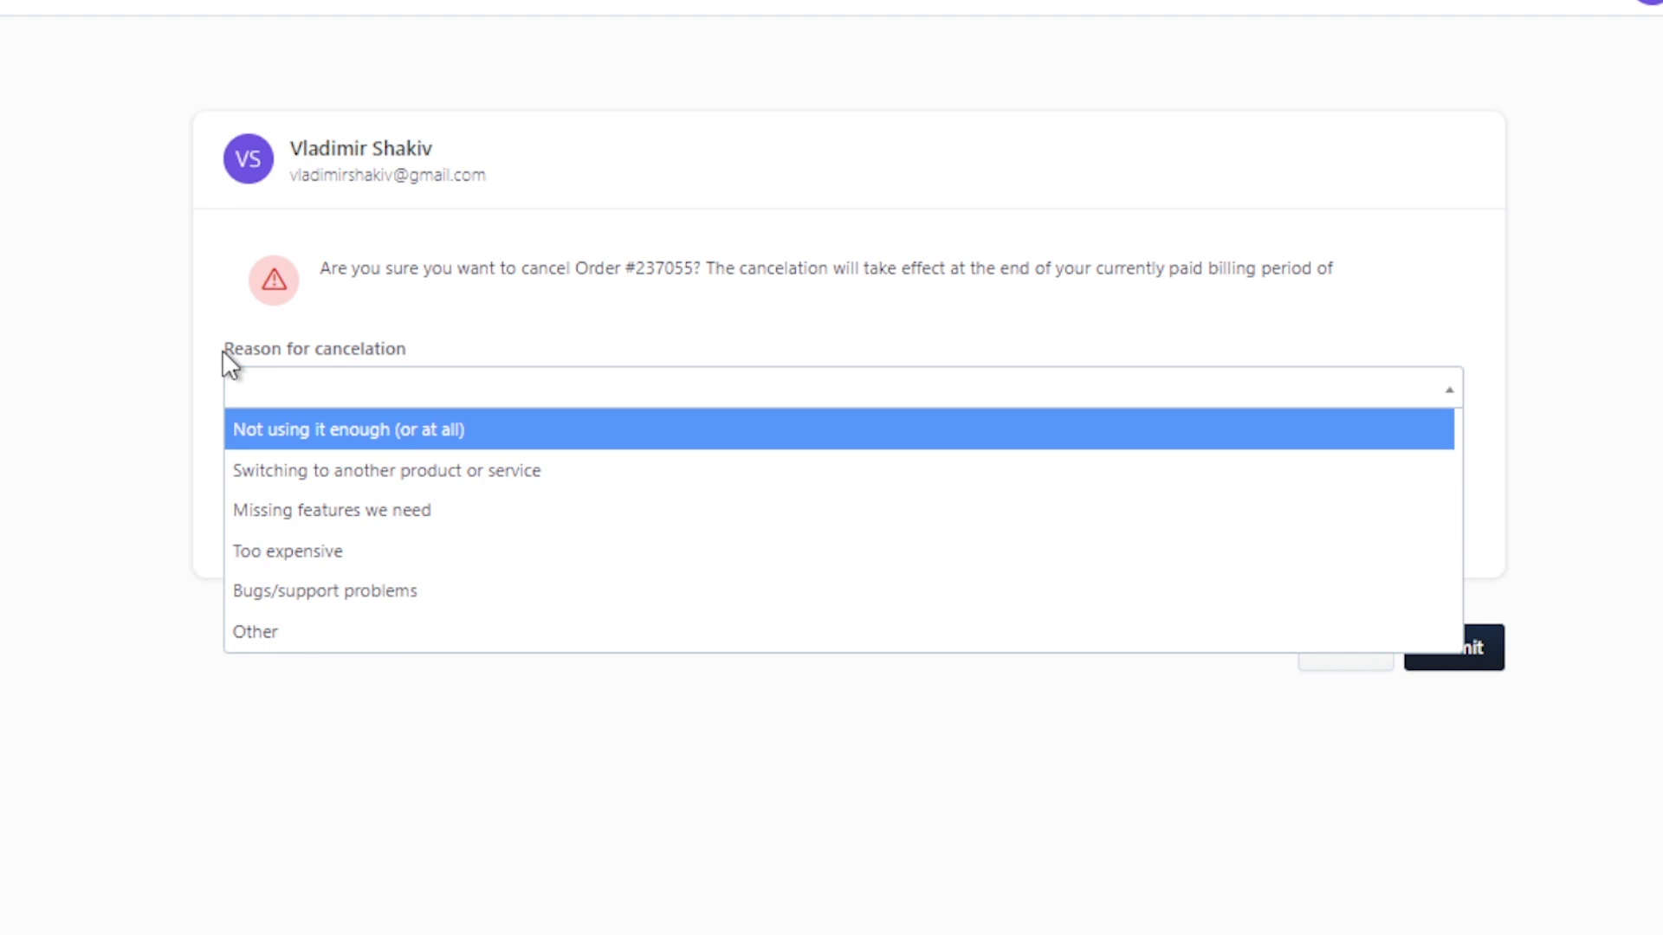
mouse_move(264, 414)
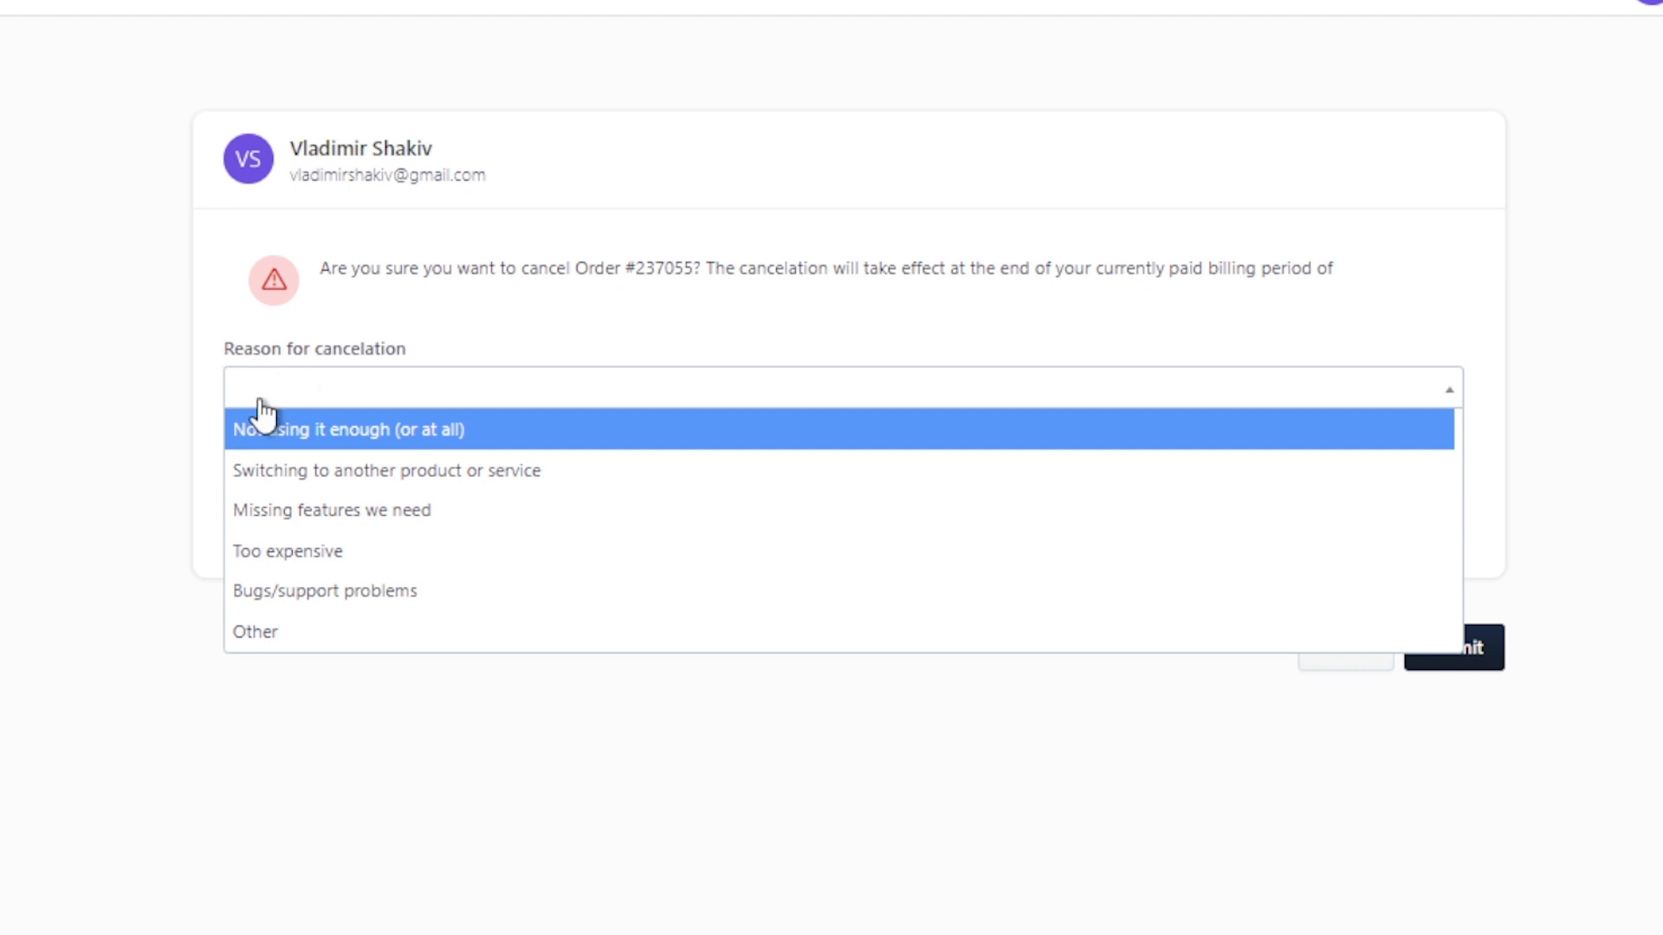
mouse_move(299, 446)
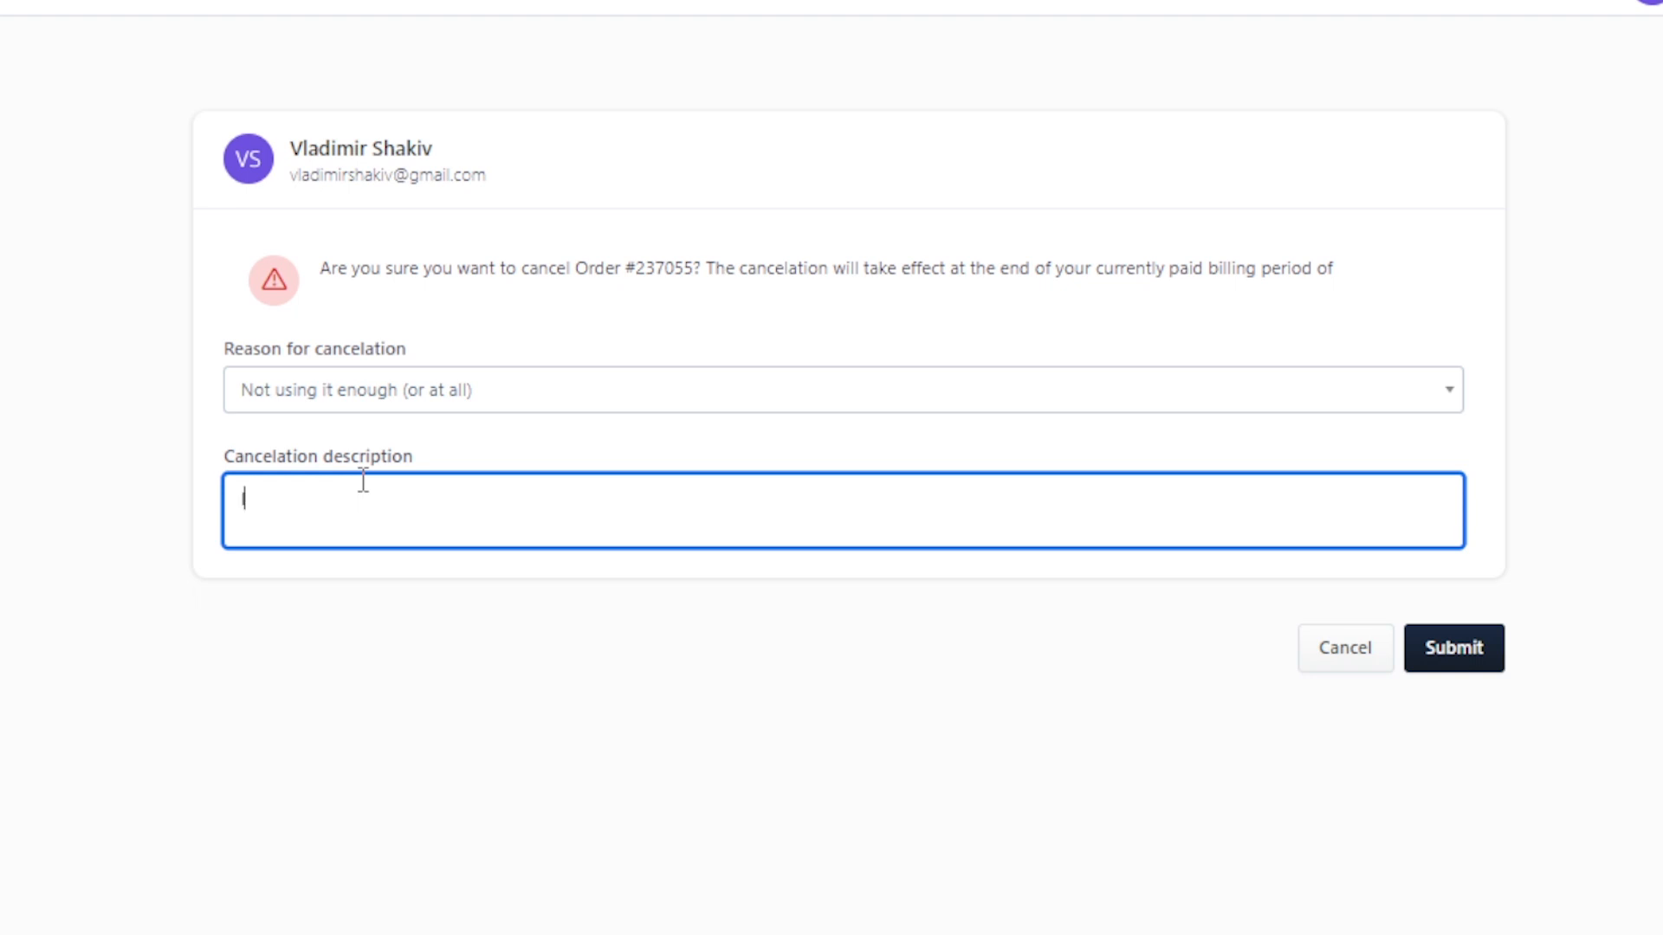
Fill the cancellation description with "I'm too busy" alongside the 'Not using it enough' reason
type("I'm too busy")
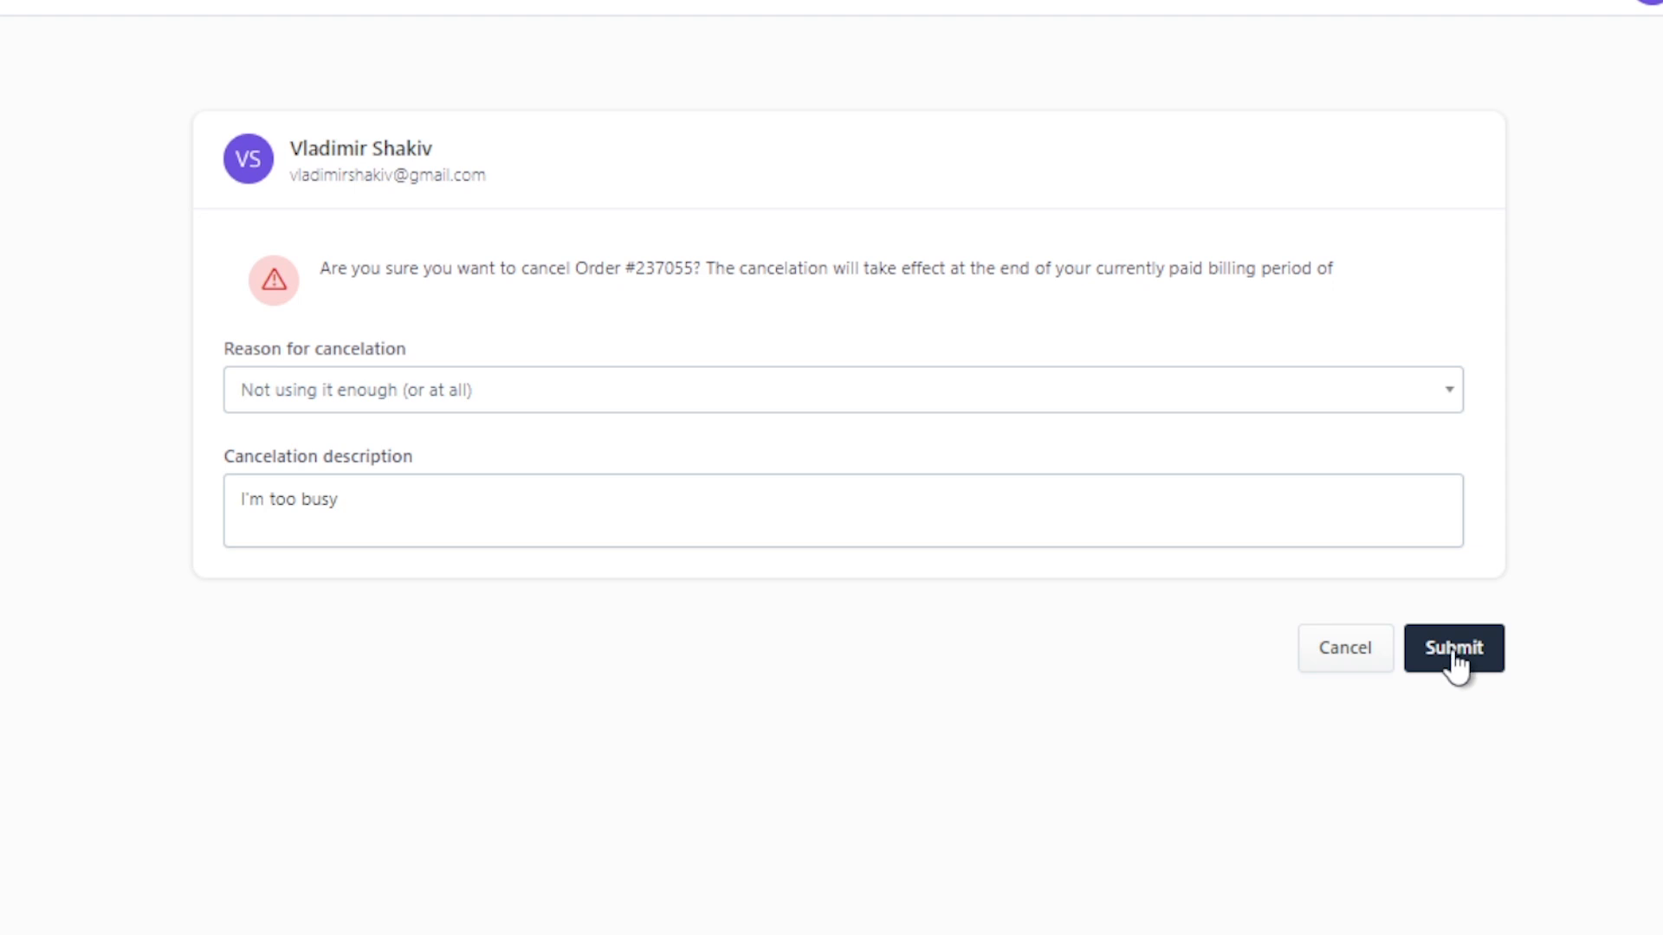
mouse_move(1202, 659)
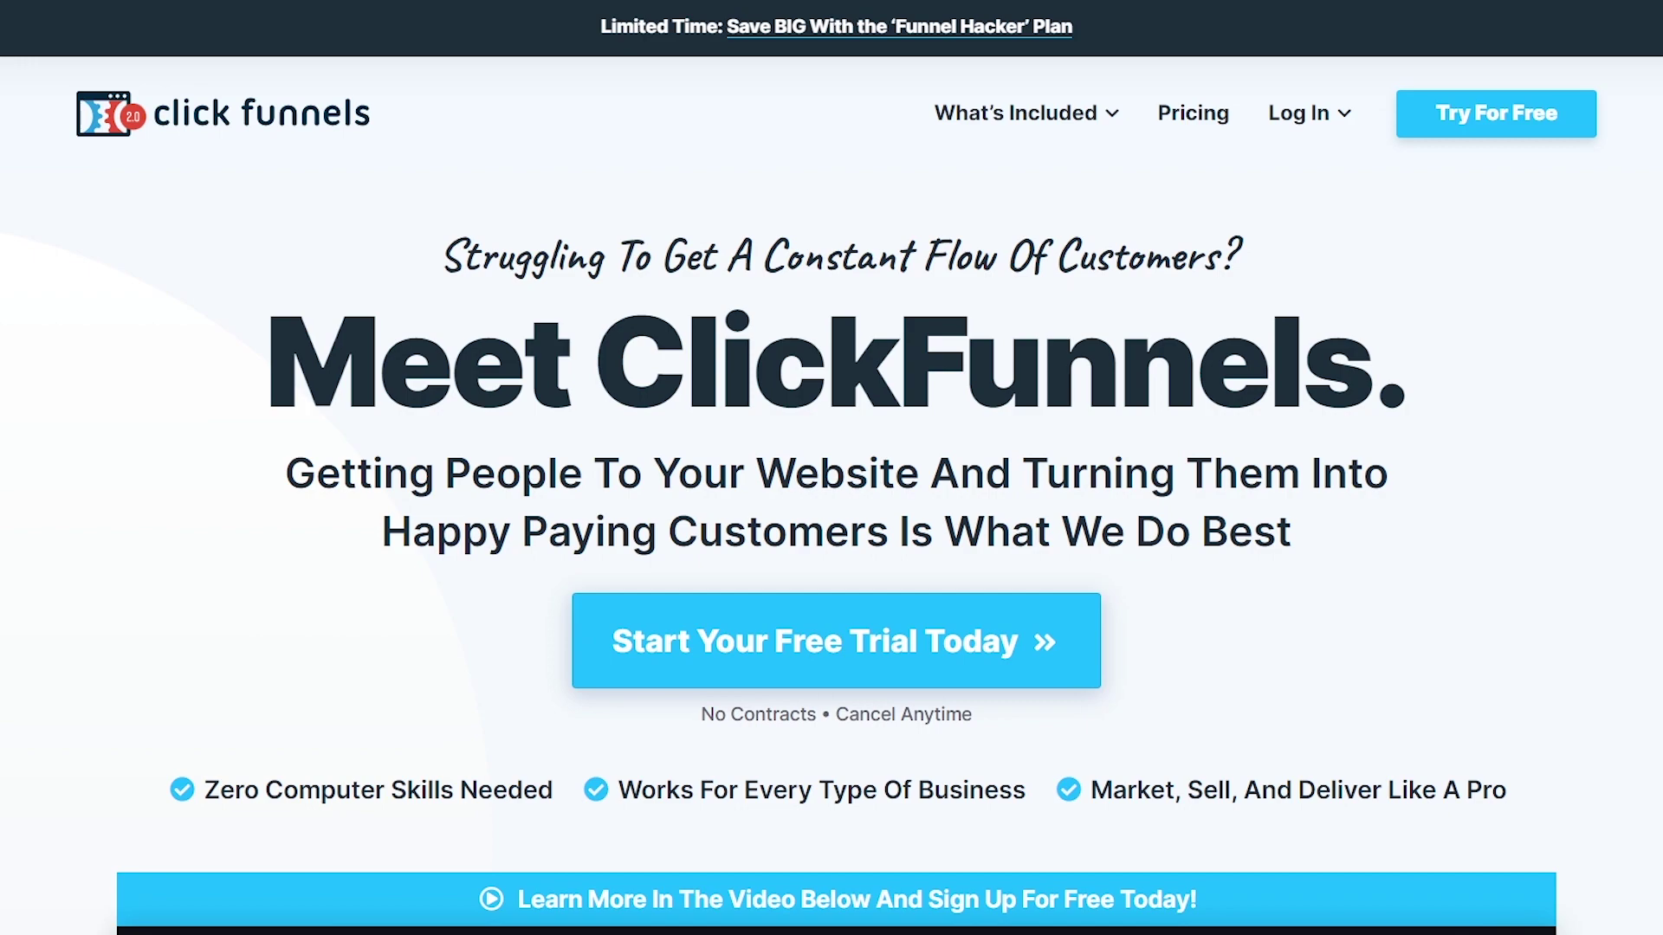
scroll("down", 3)
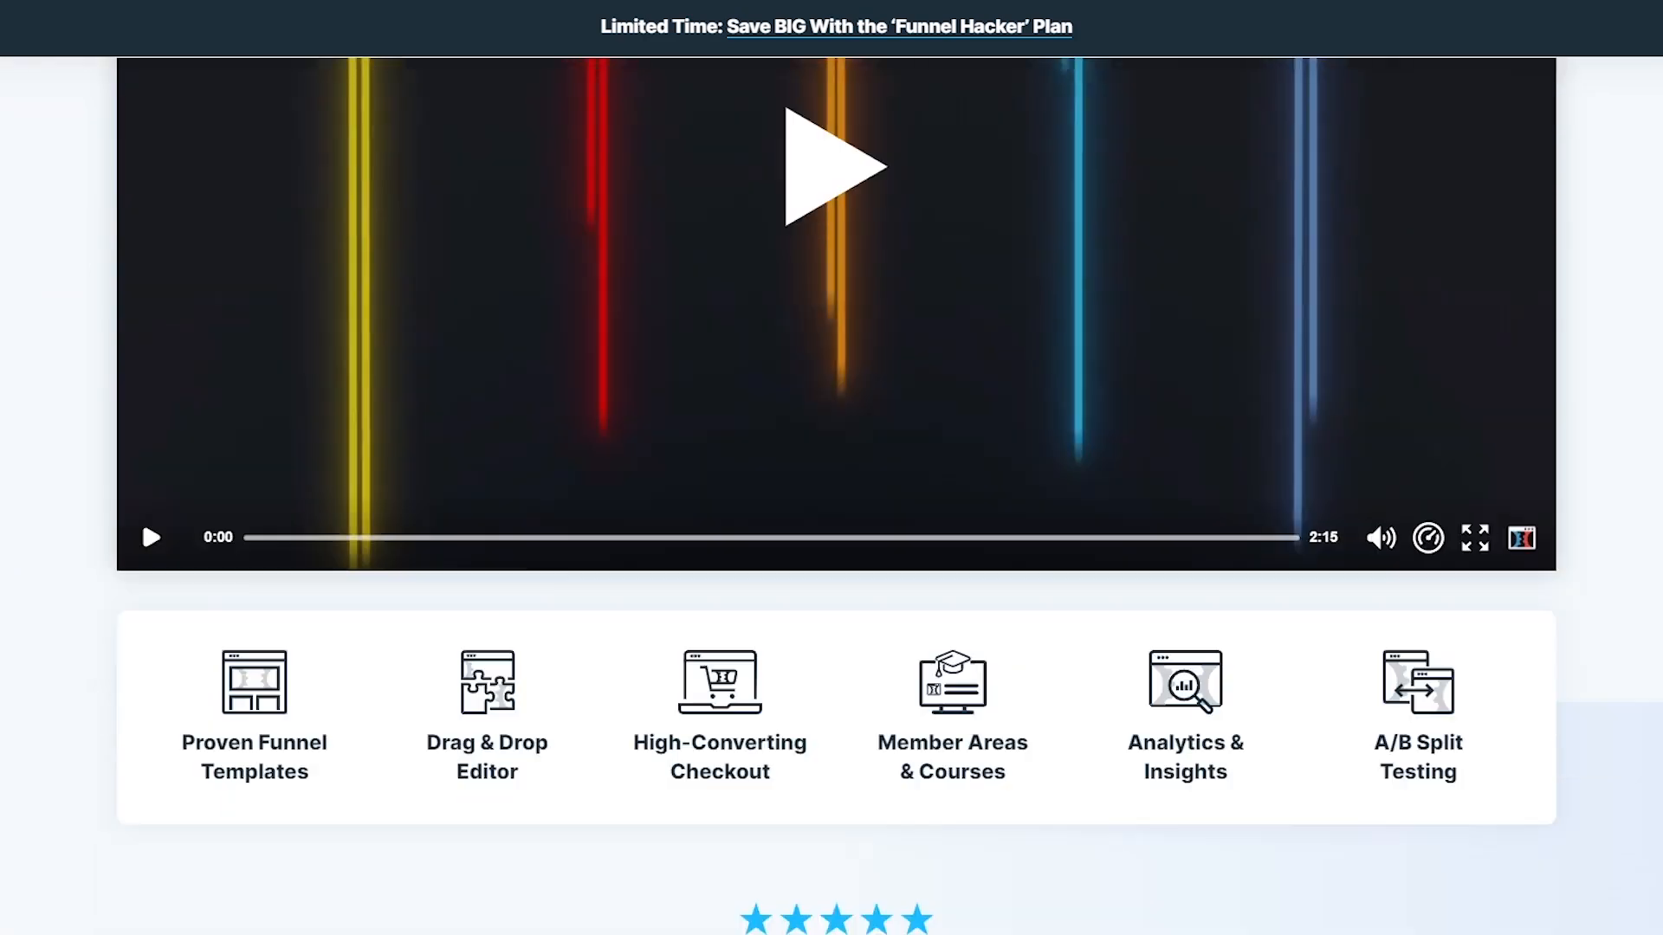
scroll("down", 3)
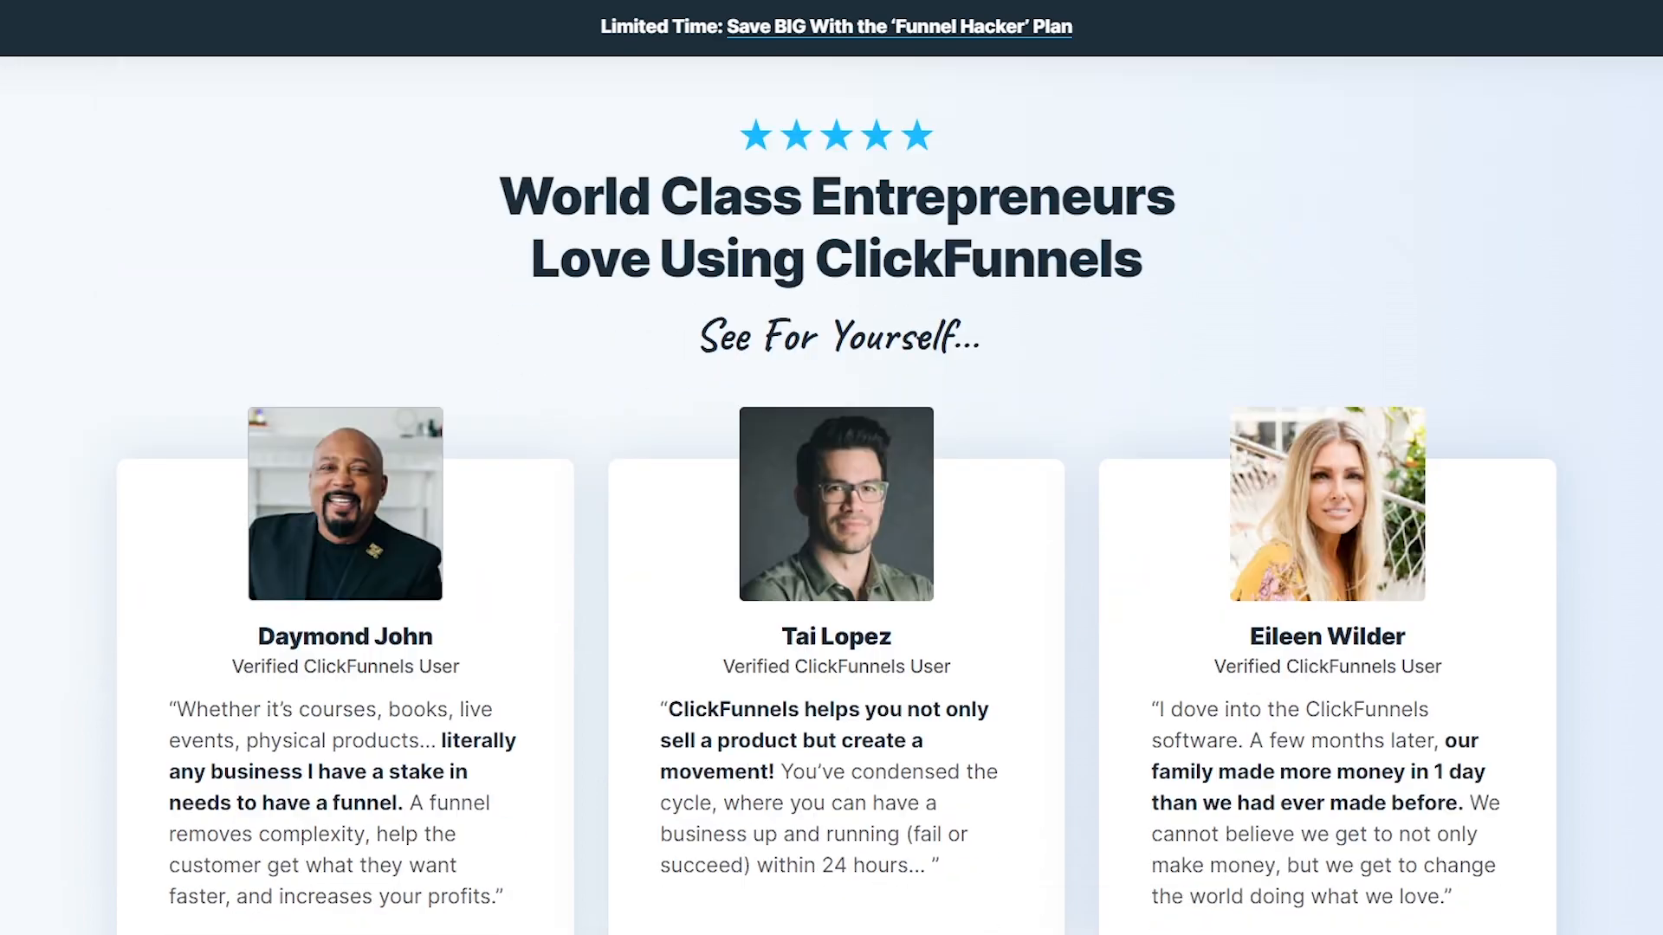
scroll("down", 3)
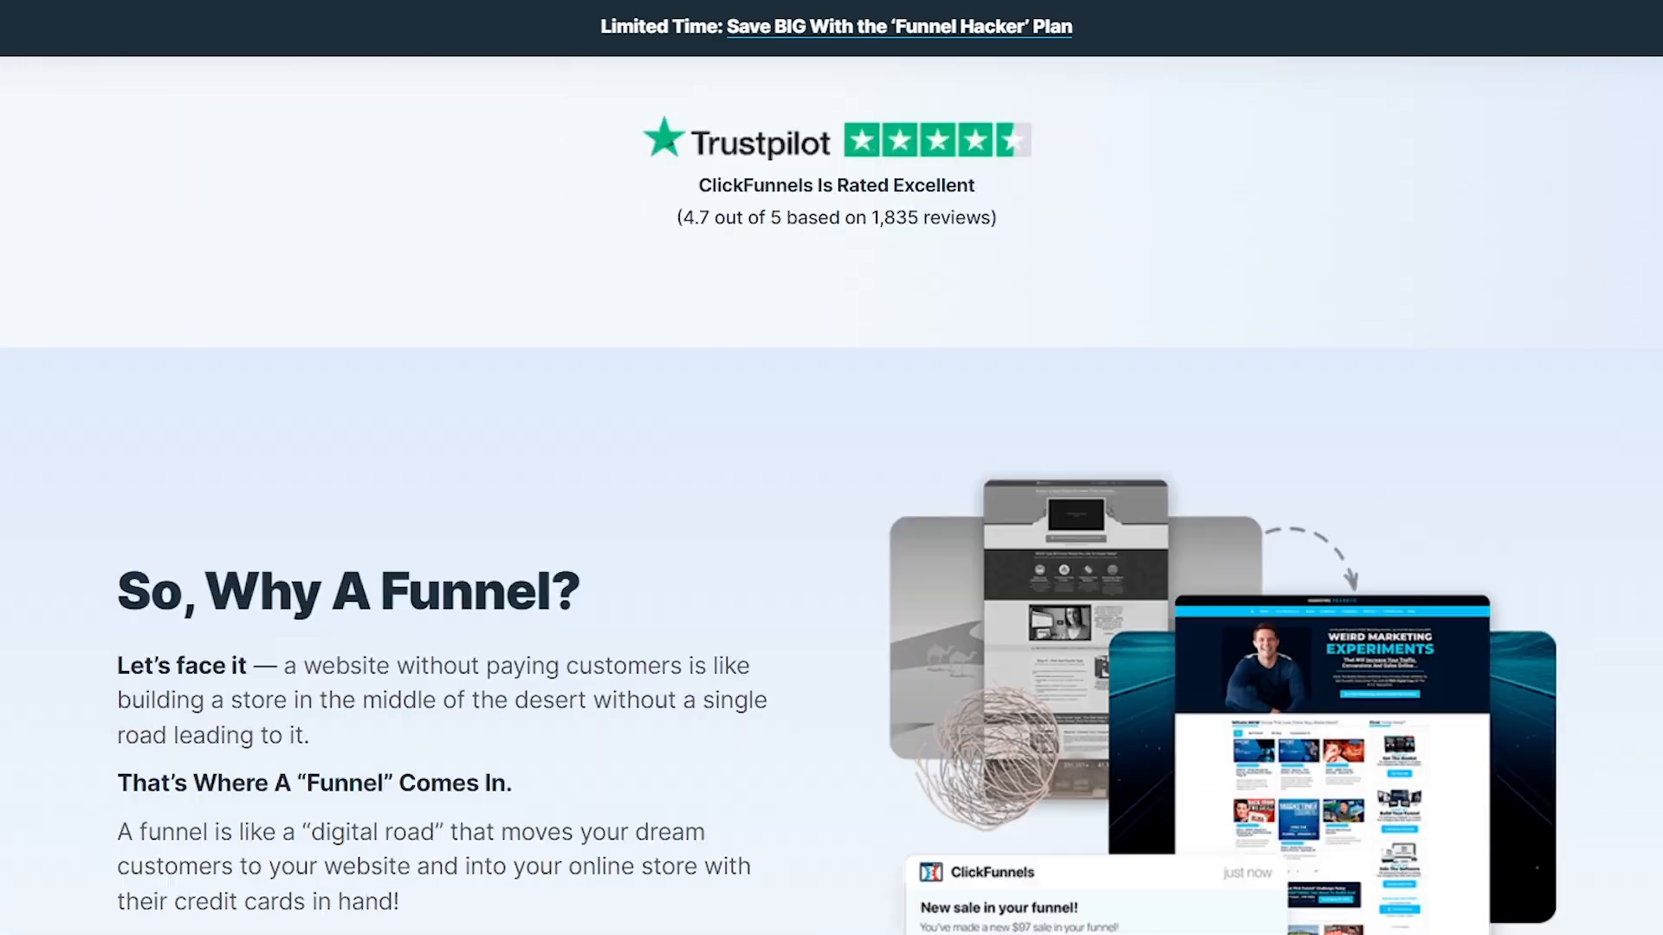
scroll("down", 3)
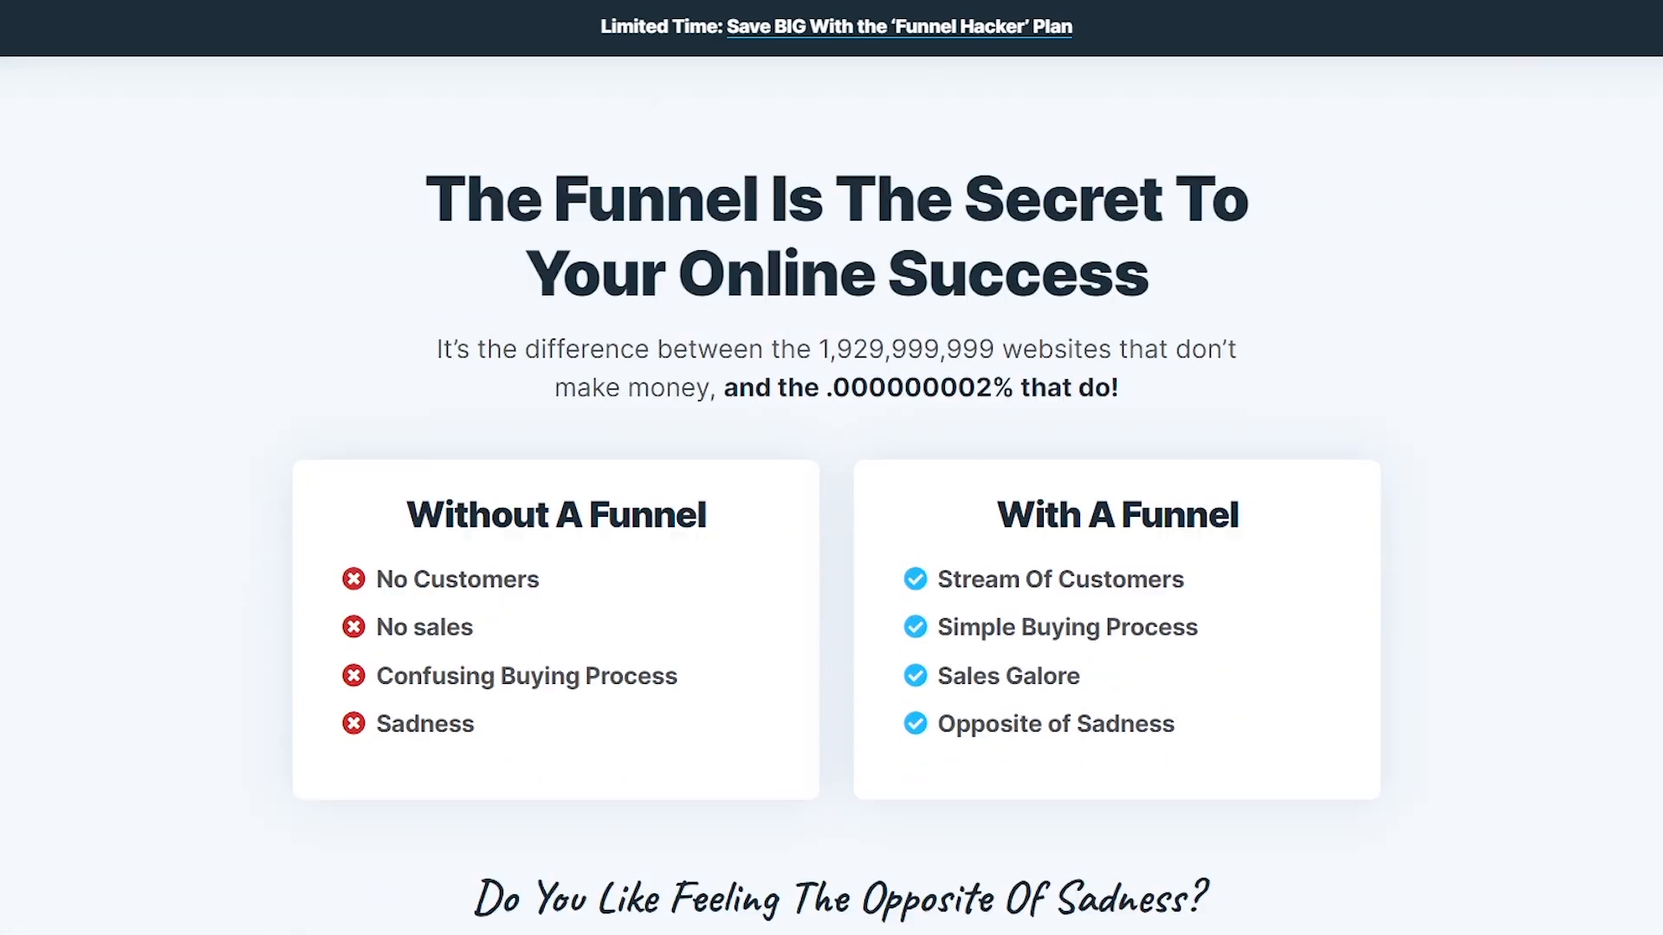
scroll("down", 3)
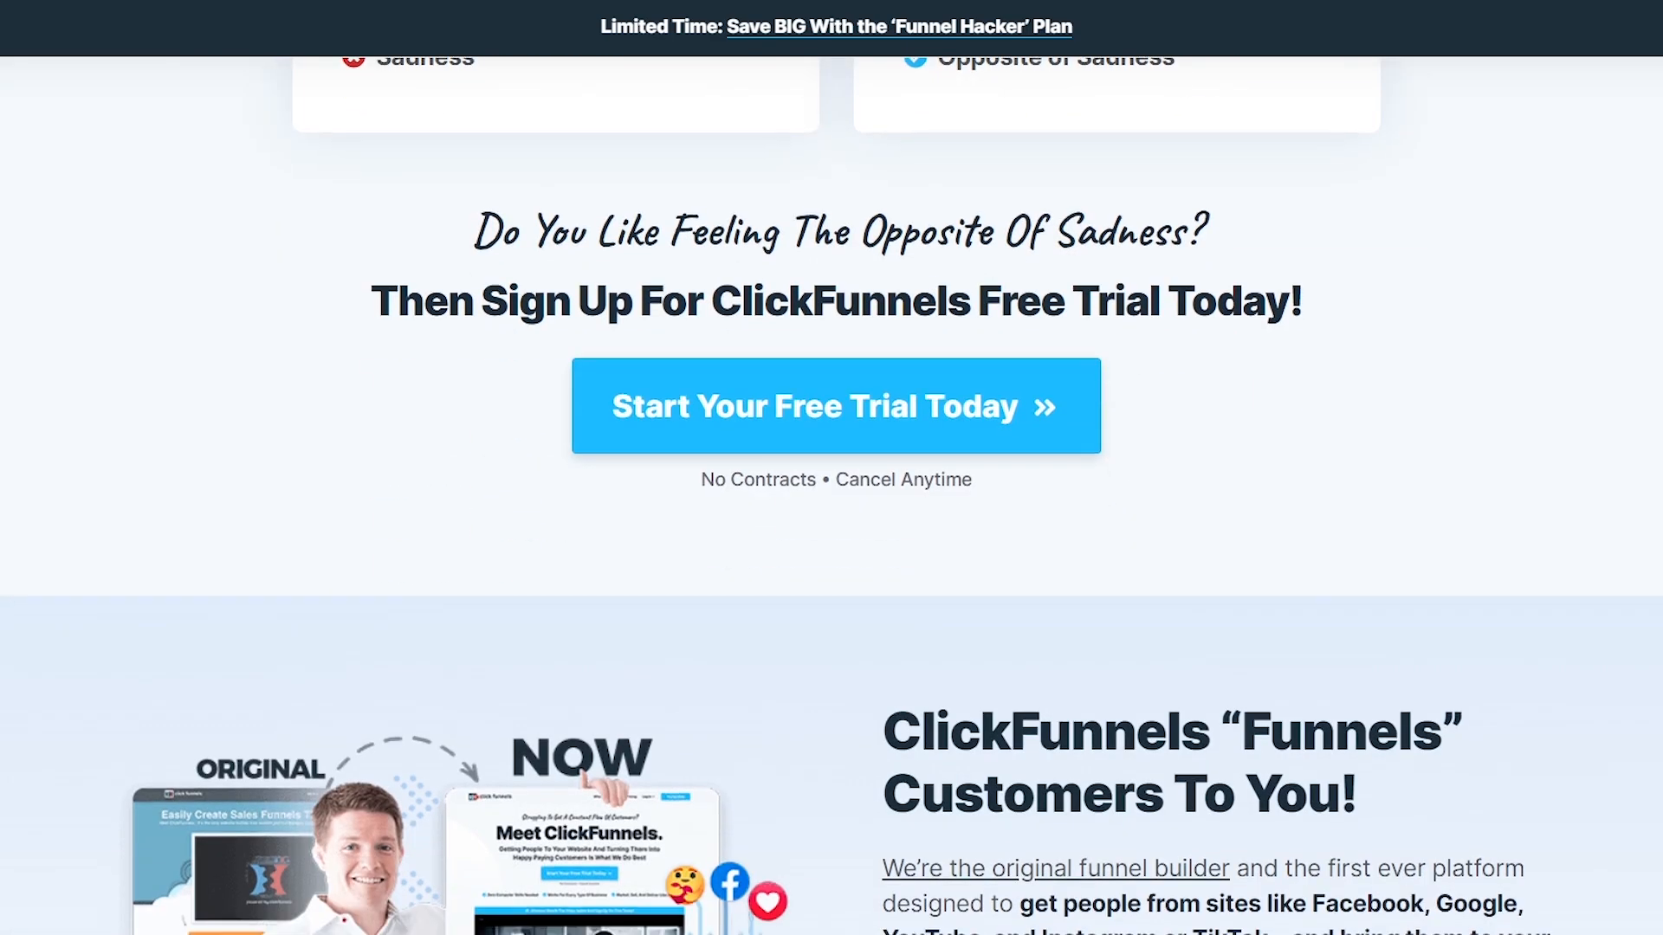